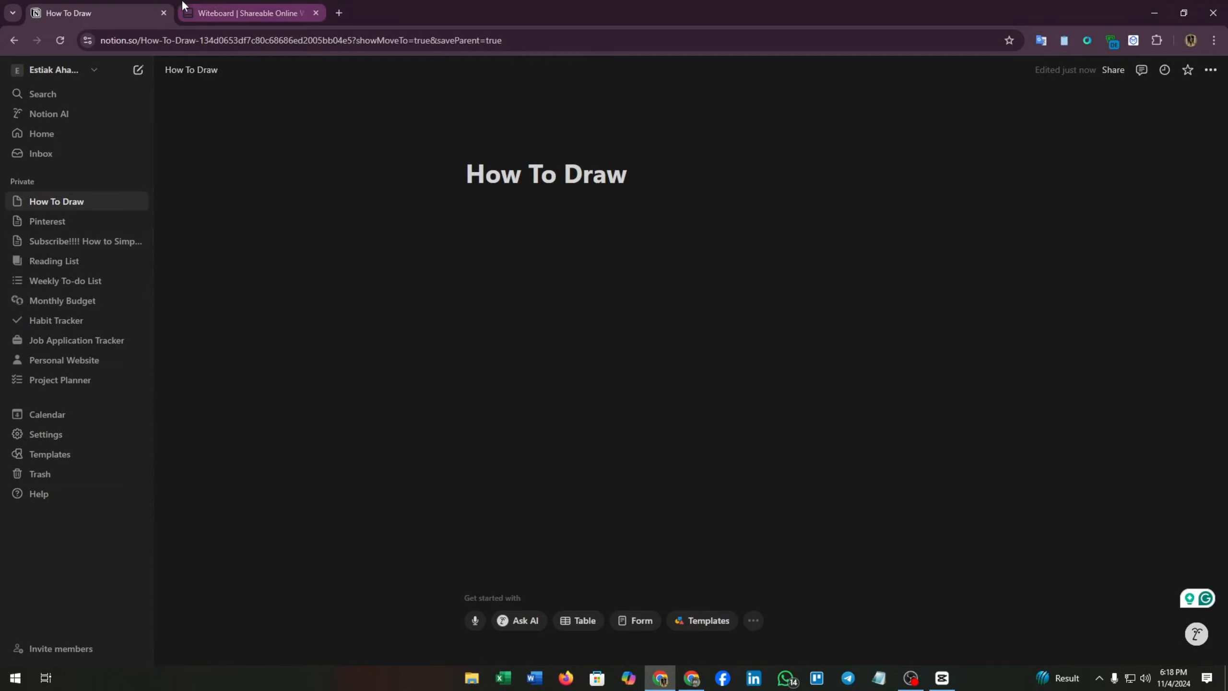
# - Bring the blank Witeboard board to the front instead of the How To Draw page
pyautogui.click(249, 12)
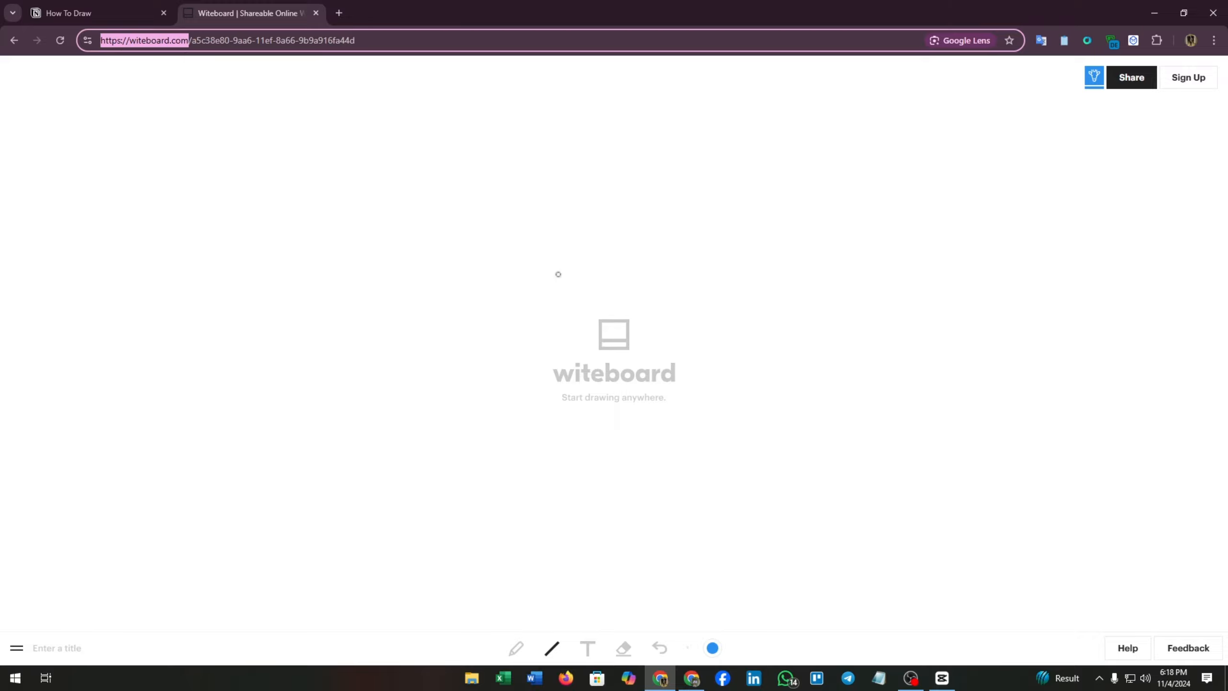
# - Copy the Witeboard board's full URL and return to the How To Draw page
pyautogui.click(430, 40)
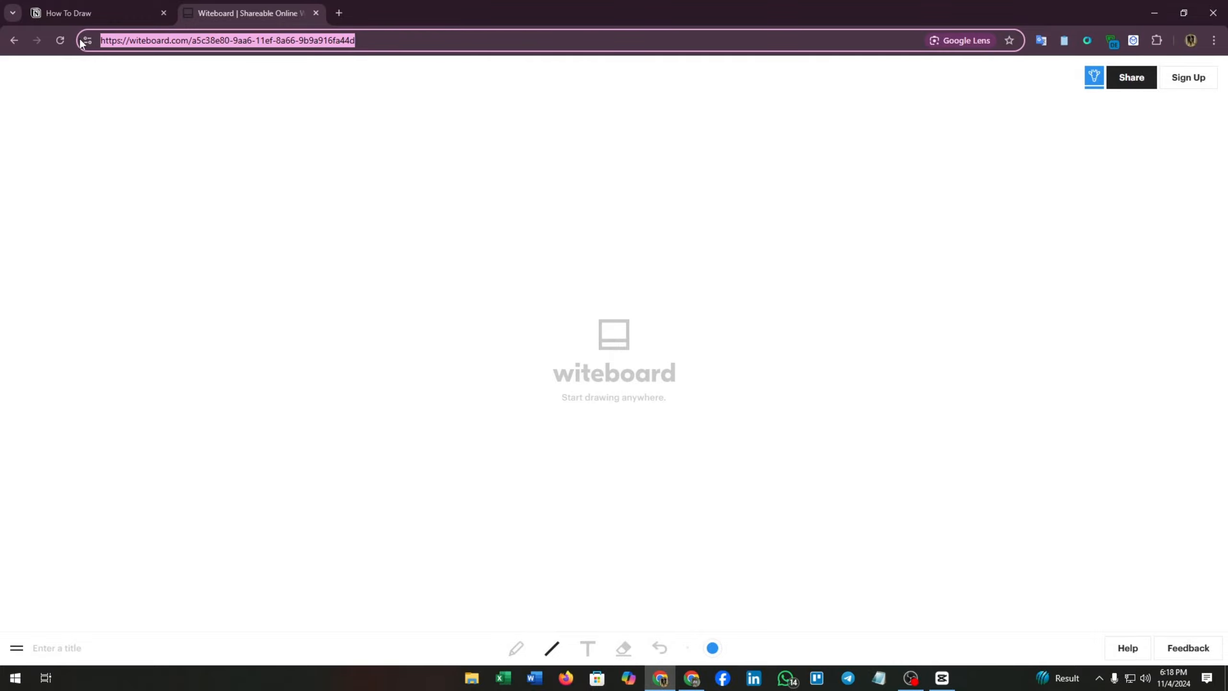
pyautogui.click(94, 13)
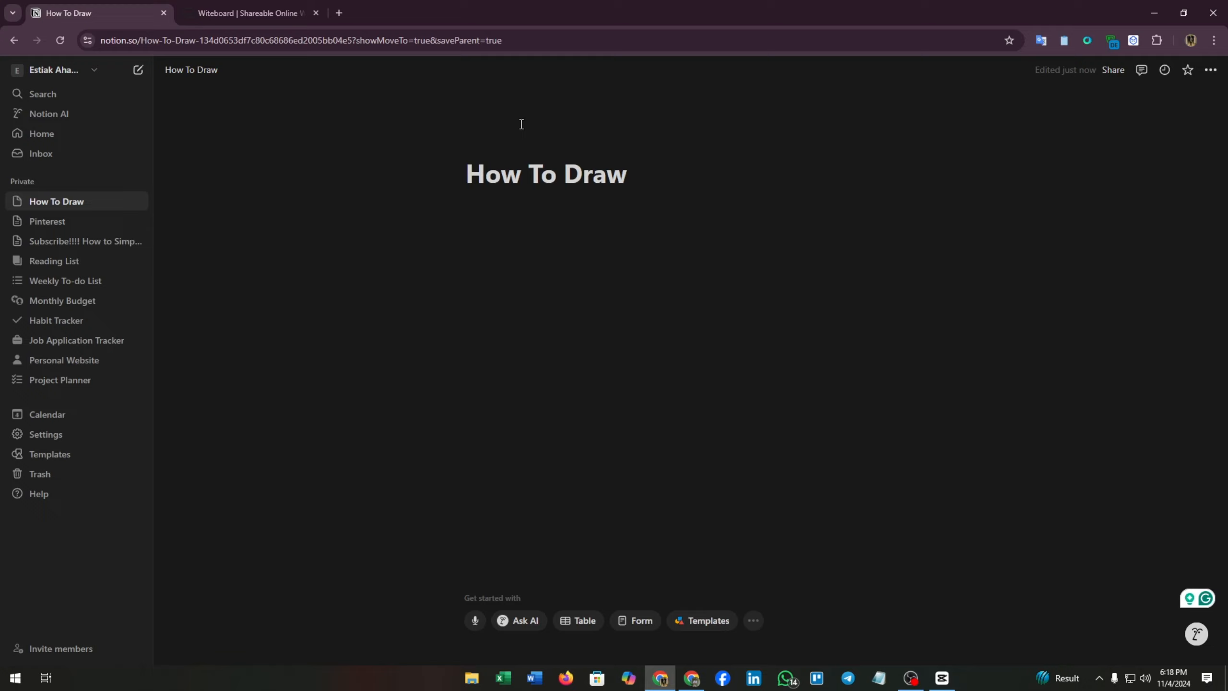
pyautogui.click(548, 202)
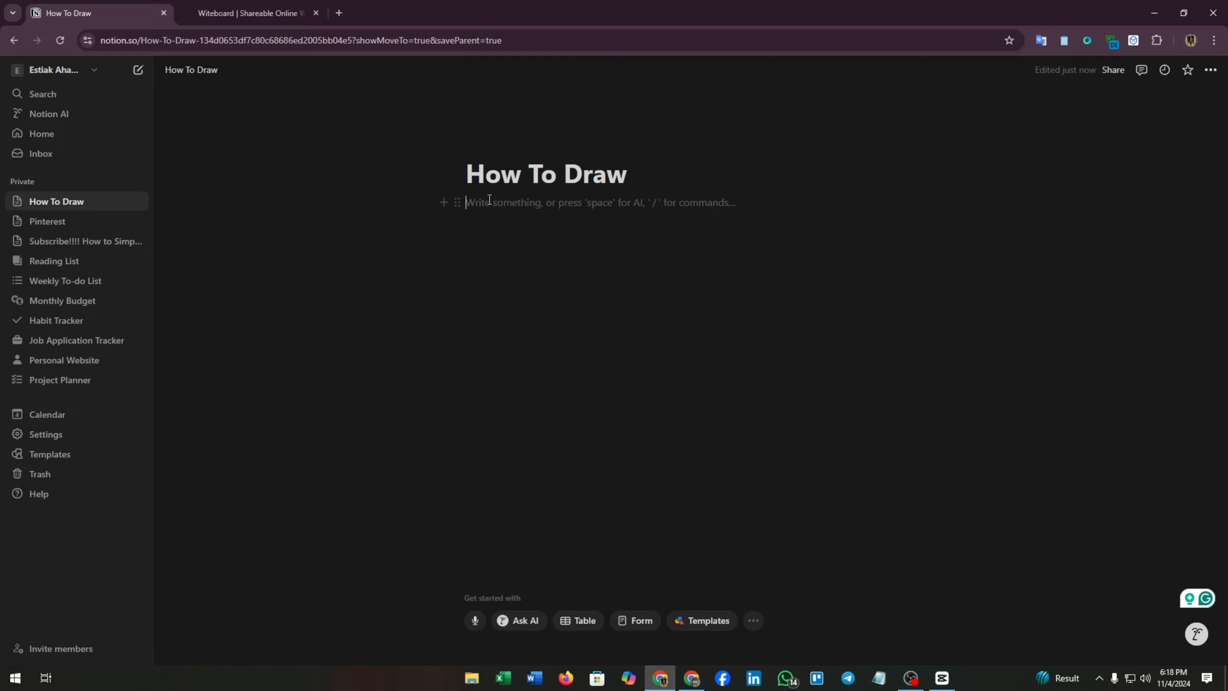
pyautogui.write('https://witeboard.com/a5c38e80-9aa6-11ef-8a66-9b9a916fa44d')
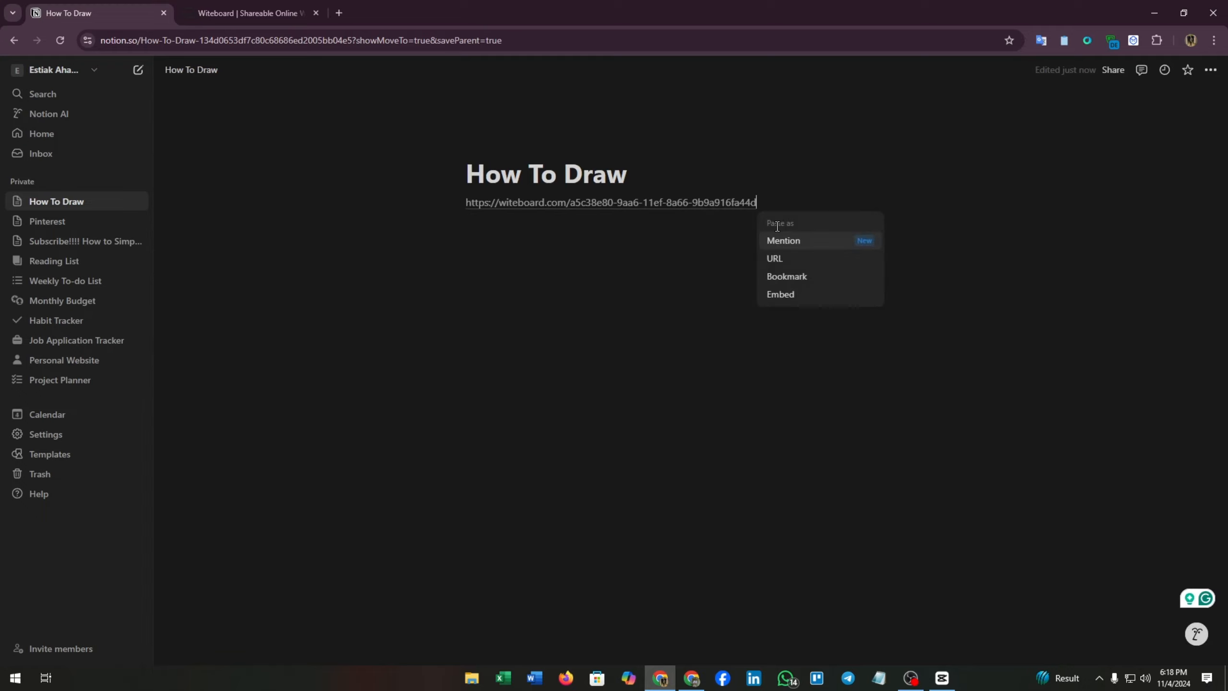
pyautogui.moveTo(803, 281)
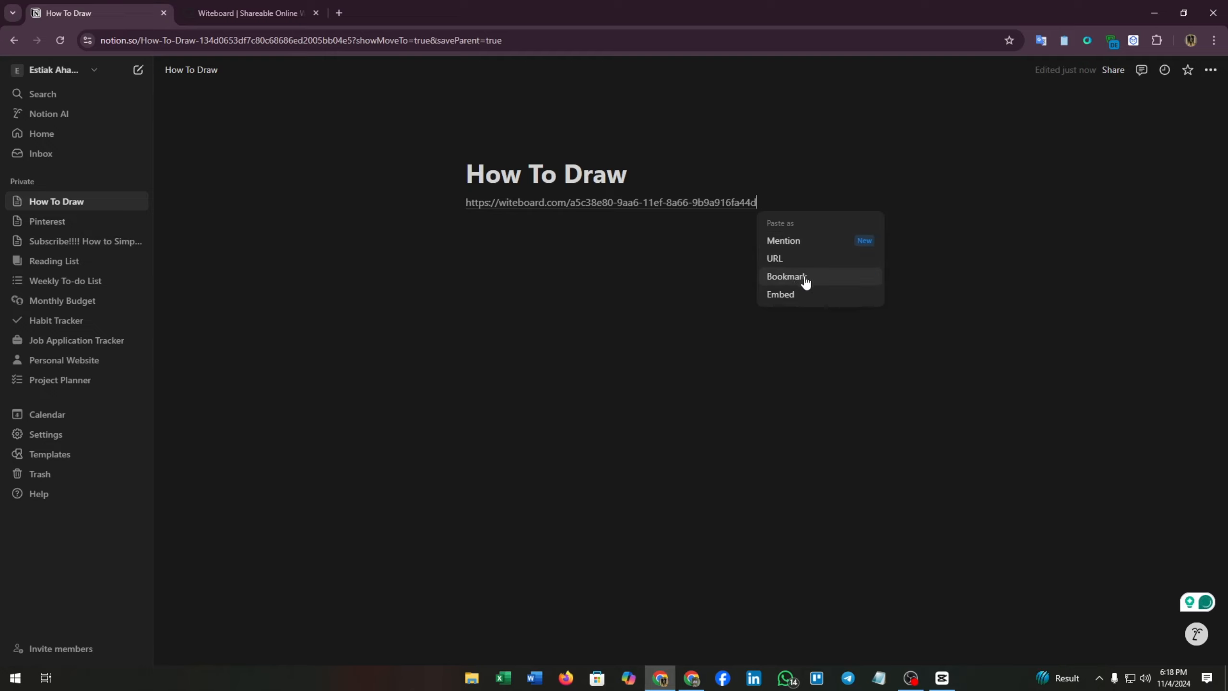
pyautogui.moveTo(817, 258)
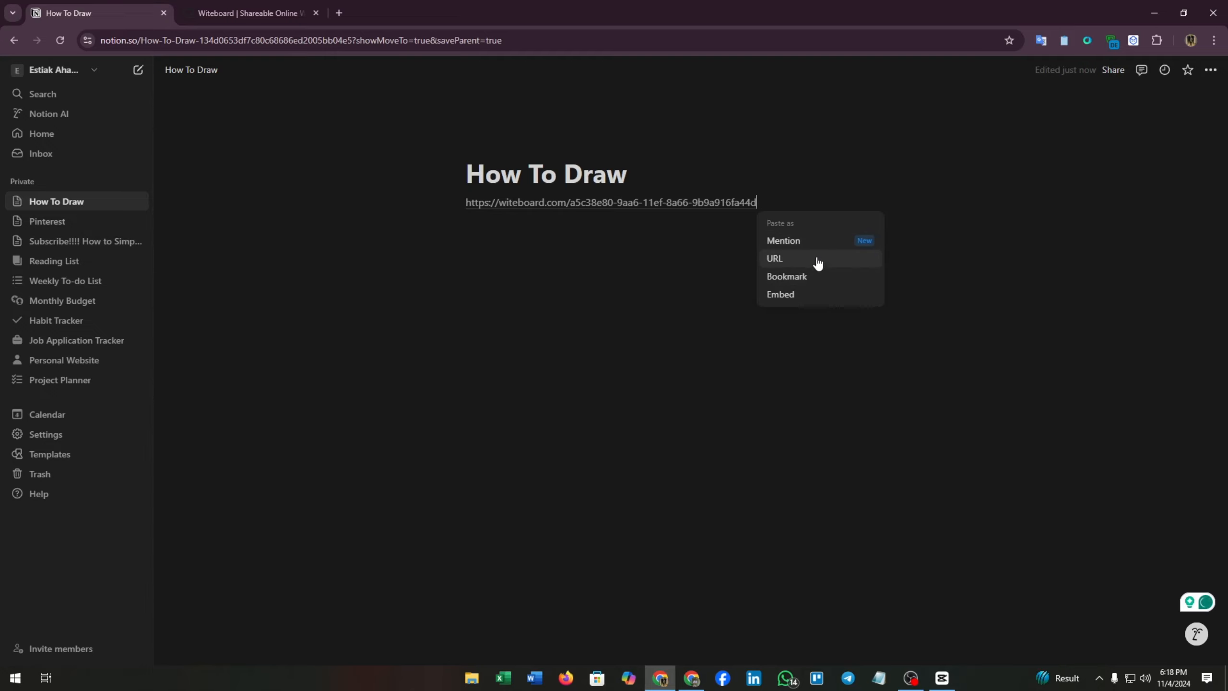
pyautogui.moveTo(783, 300)
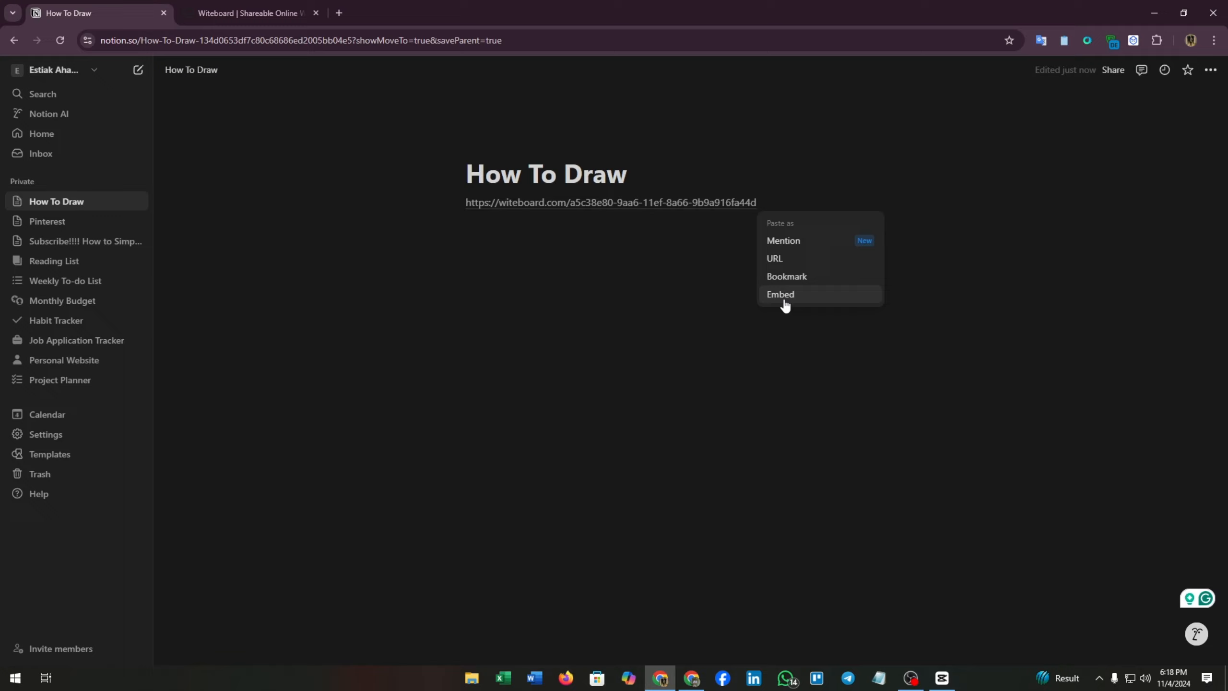
# - Convert the pasted link into an embedded live Witeboard block via Paste as Embed
pyautogui.click(780, 293)
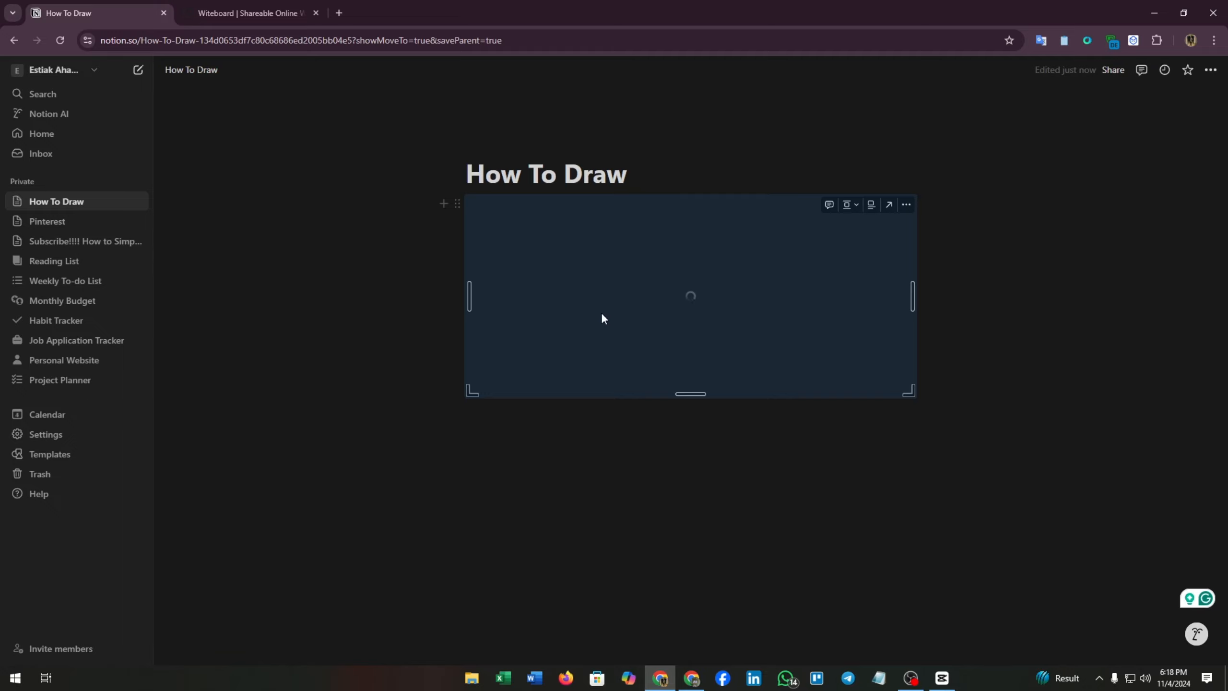
pyautogui.moveTo(600, 317)
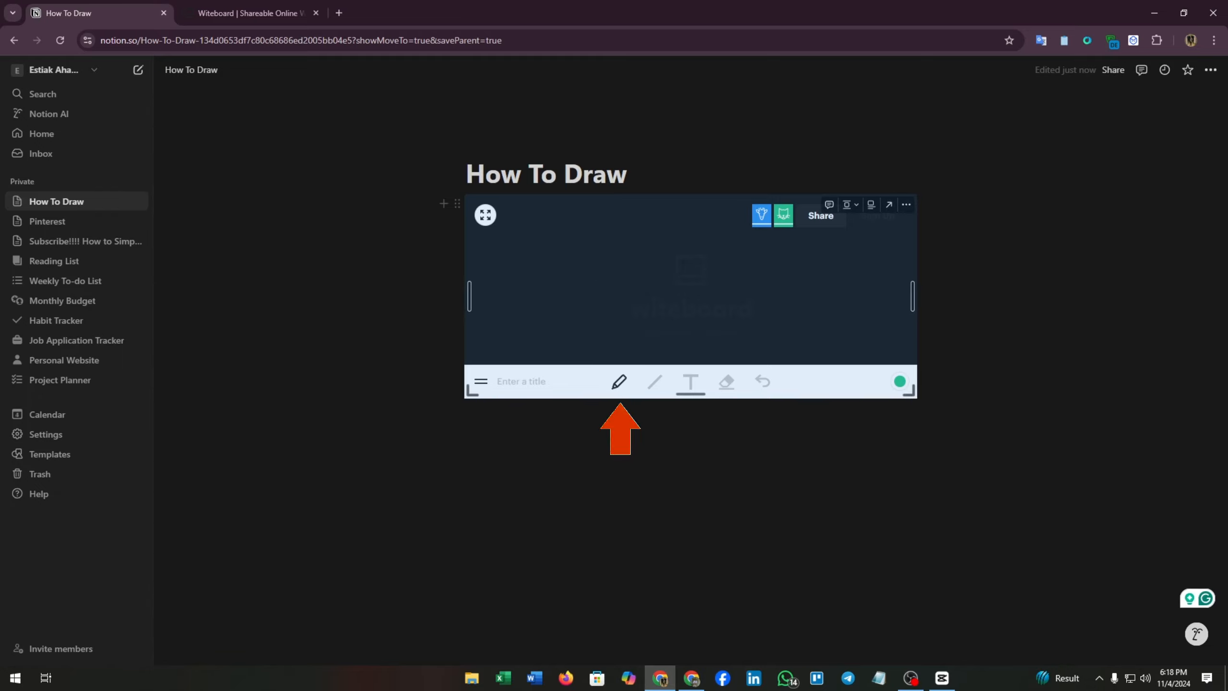
# - Draw a green pen scribble mid-board, then undo it to leave the canvas blank
pyautogui.moveTo(599, 278); pyautogui.dragTo(705, 314)
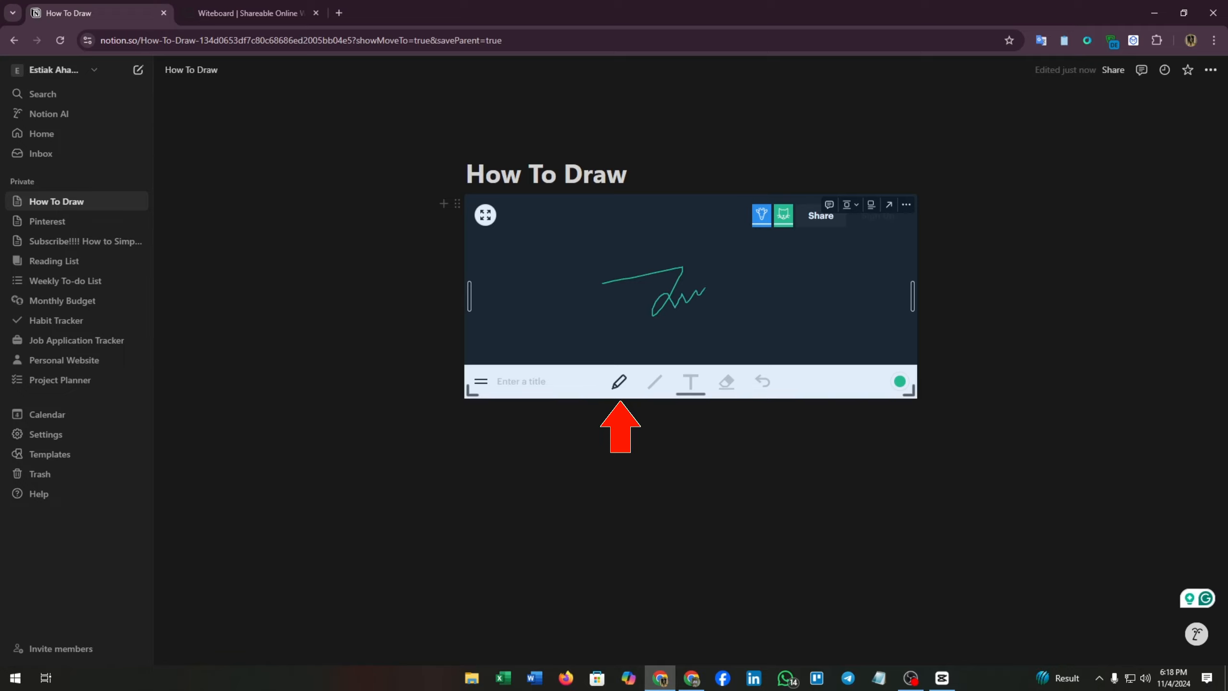
pyautogui.click(762, 382)
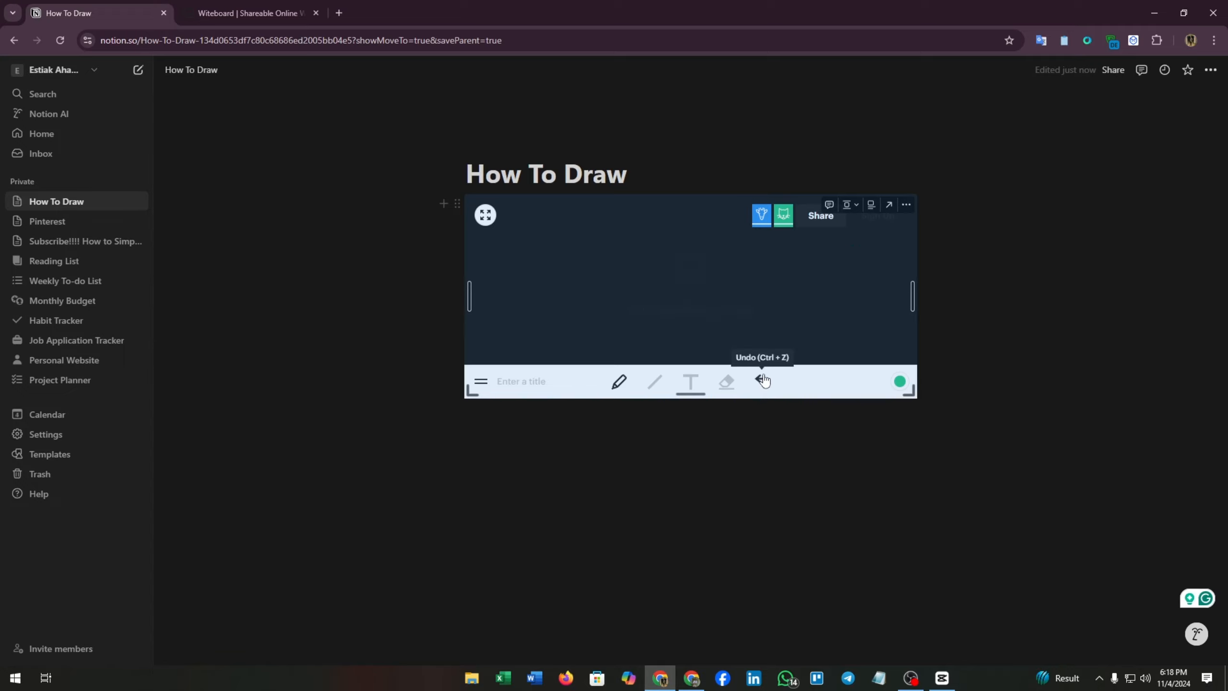
pyautogui.click(760, 382)
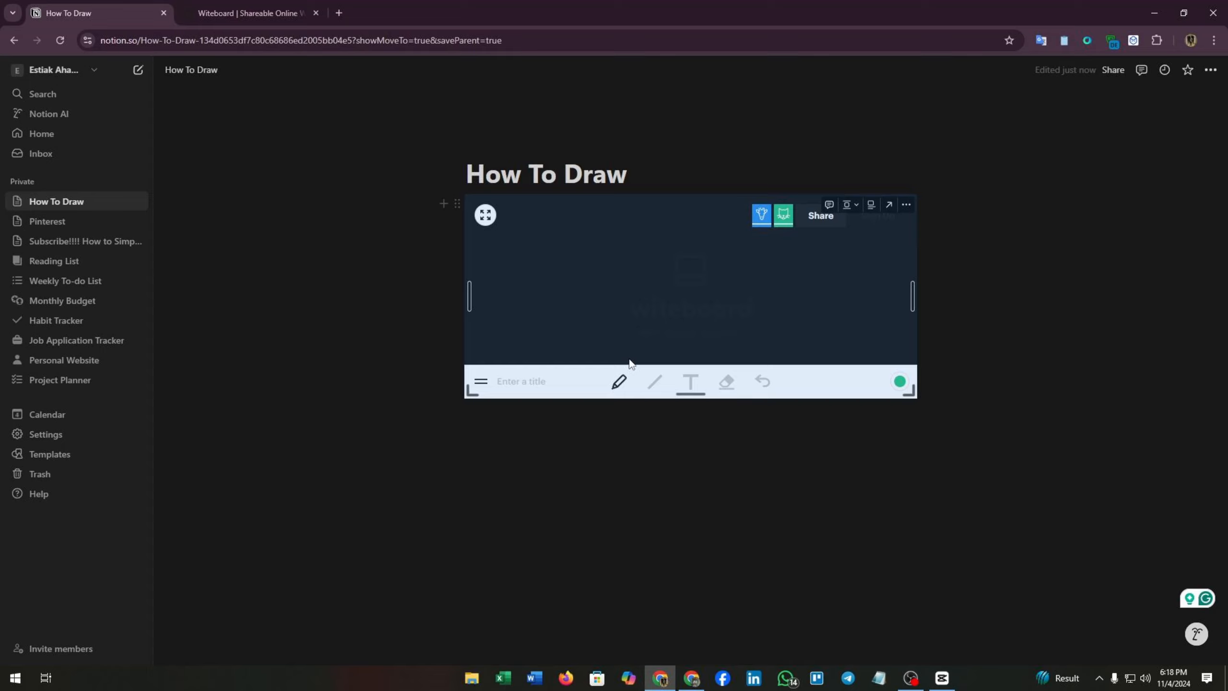
# - Leave the embed's drawing mode and show the board's guest-name avatar panel
pyautogui.click(1208, 70)
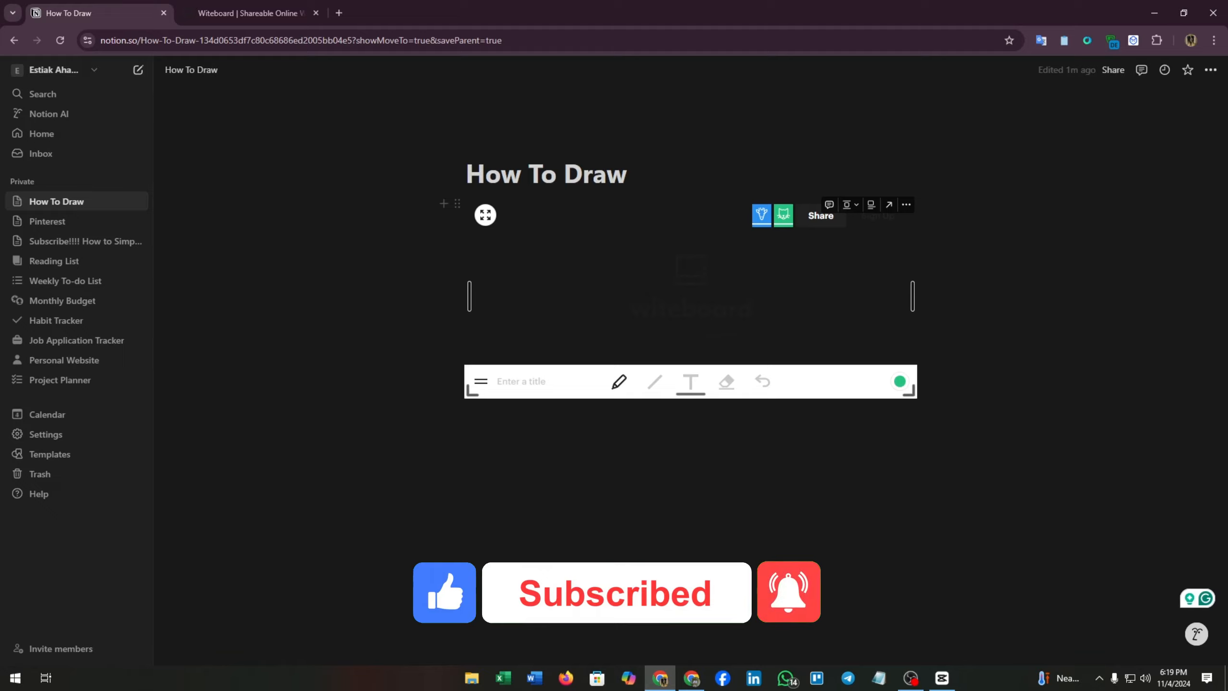
pyautogui.moveTo(760, 214)
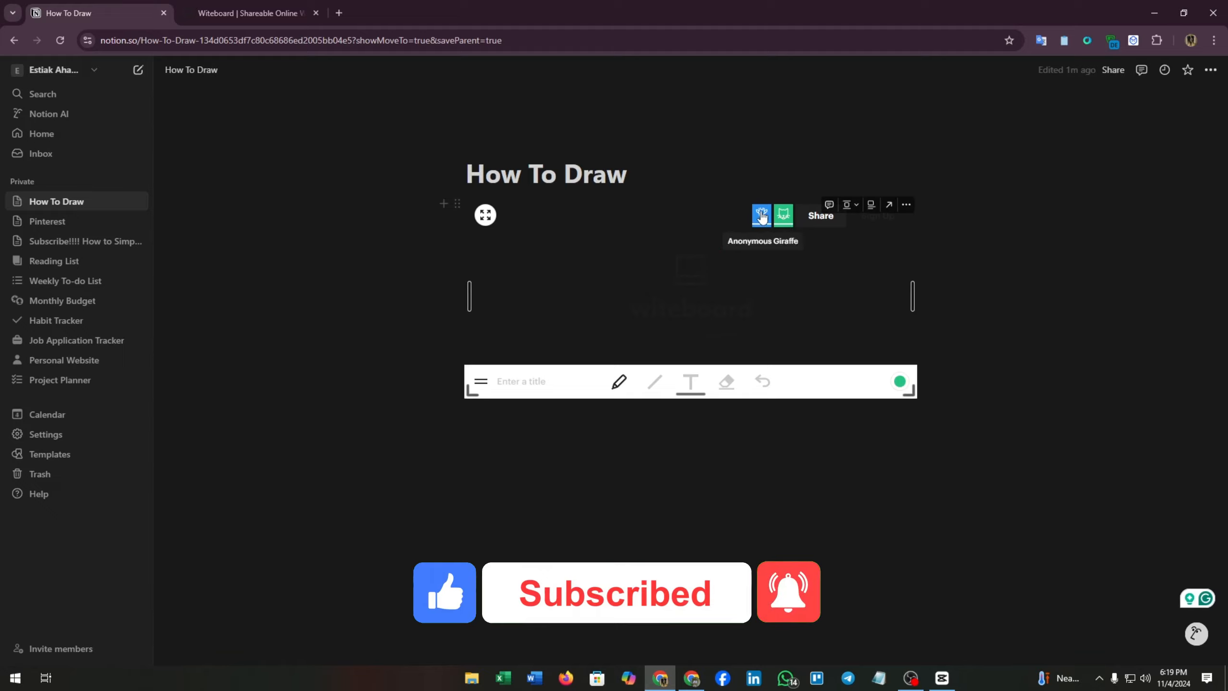
pyautogui.click(760, 214)
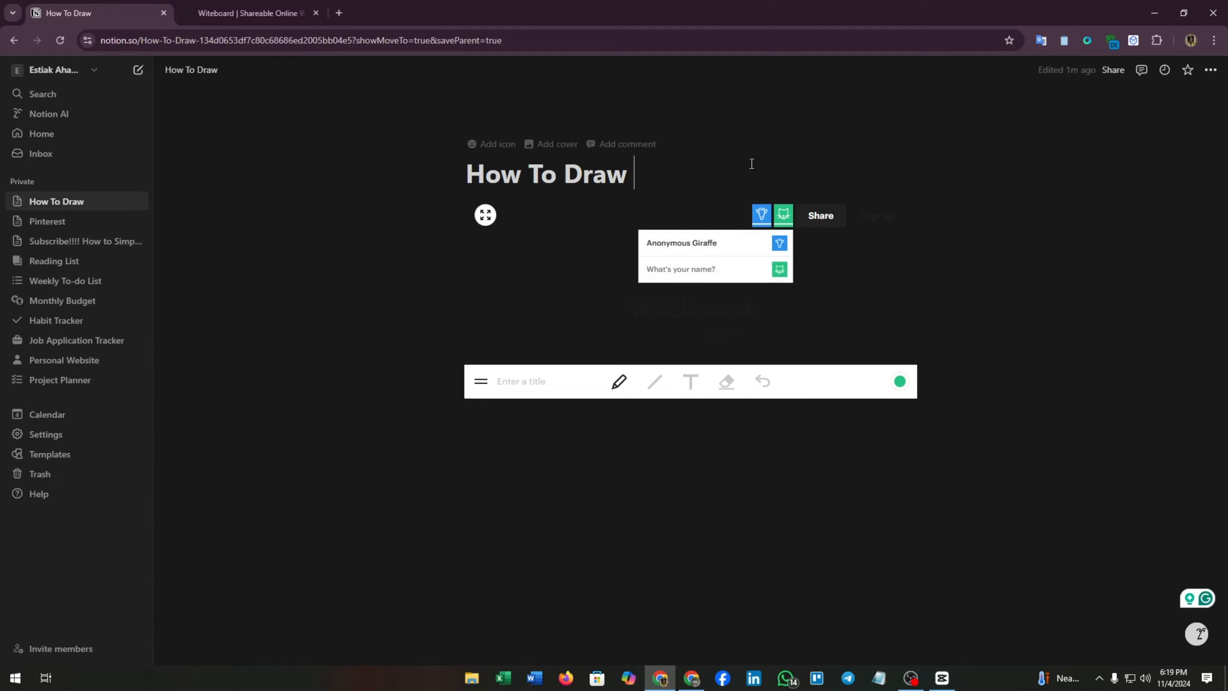